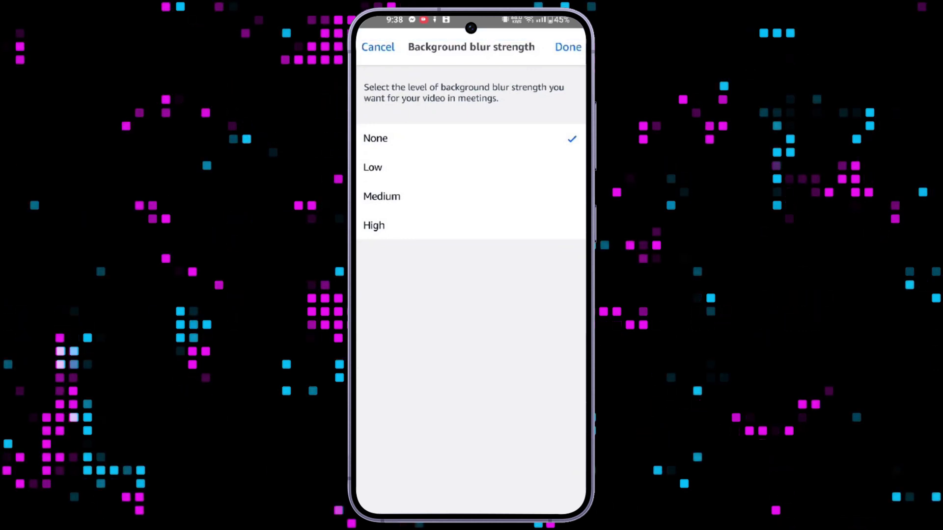
# - Try Low, Medium and High blur strengths, leaving Medium checked
pyautogui.click(372, 167)
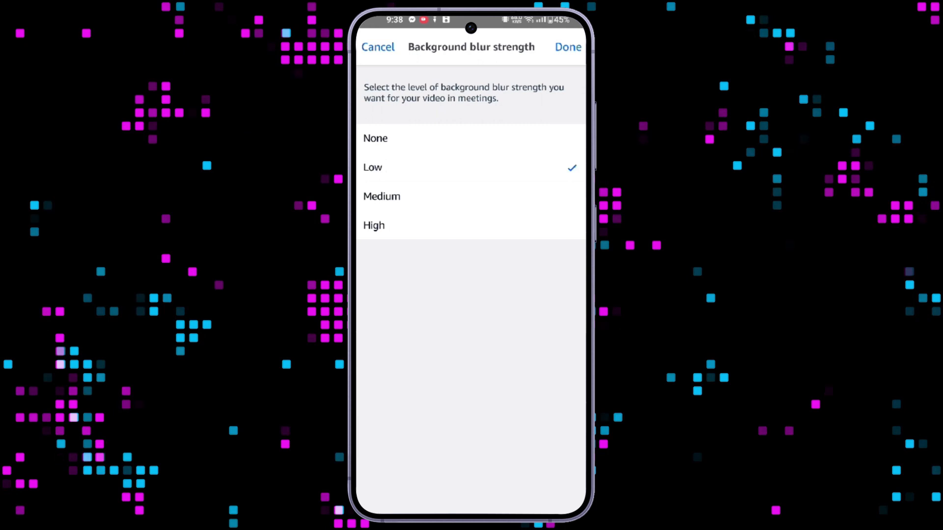
pyautogui.click(381, 196)
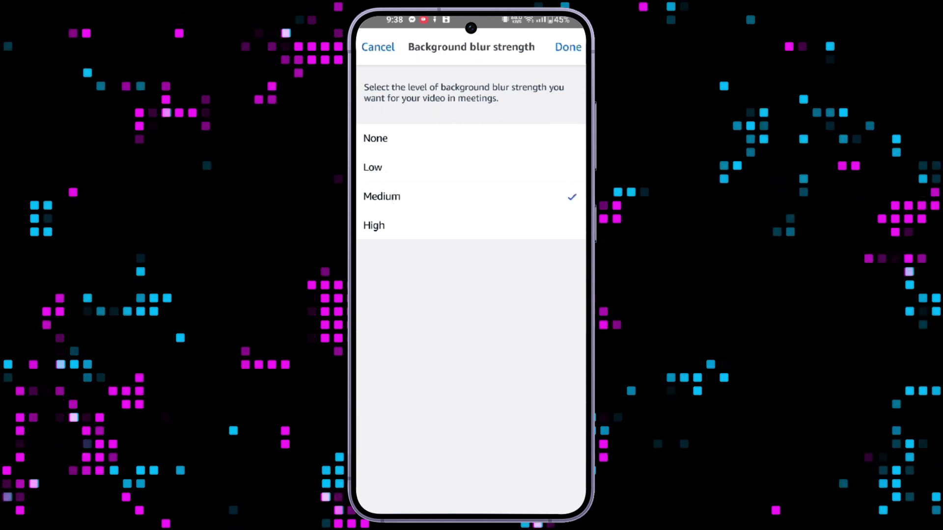
pyautogui.click(373, 225)
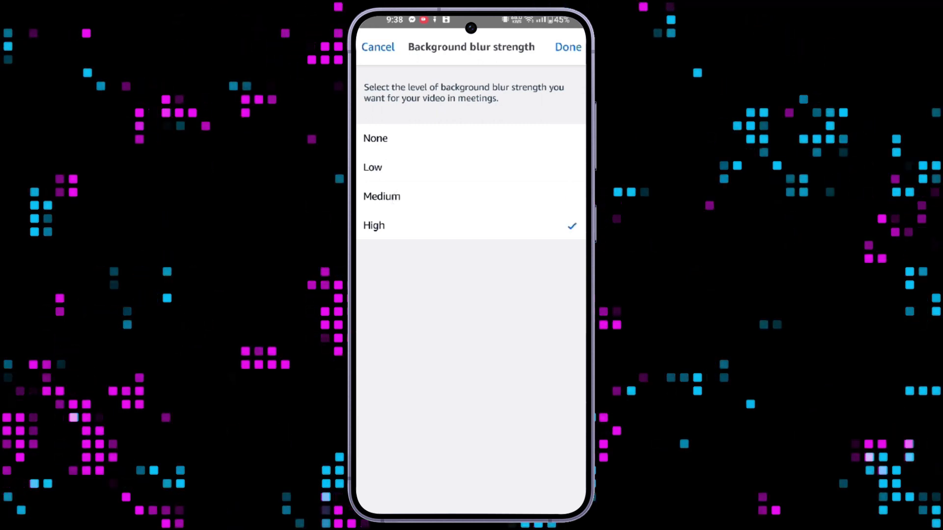
pyautogui.click(381, 197)
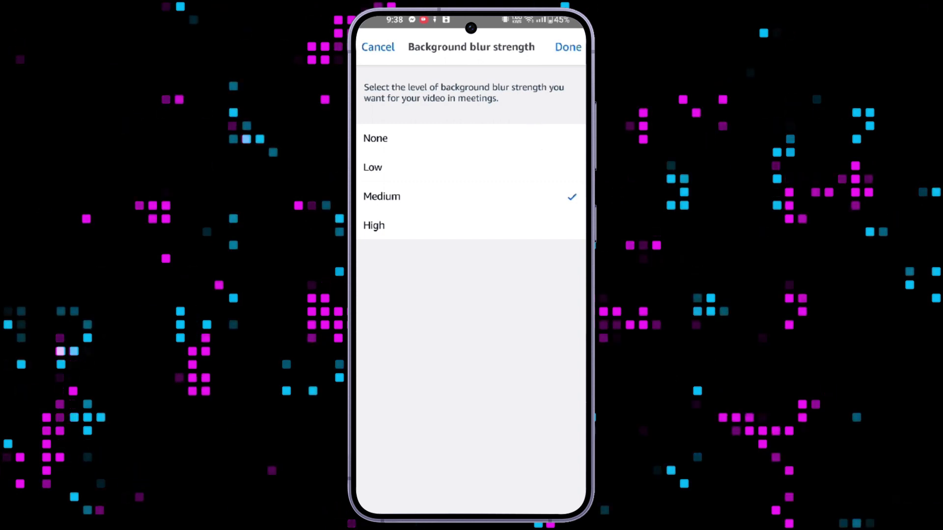
# - Confirm with Done so Settings shows Medium blur, then return to the Meetings home screen
pyautogui.click(377, 47)
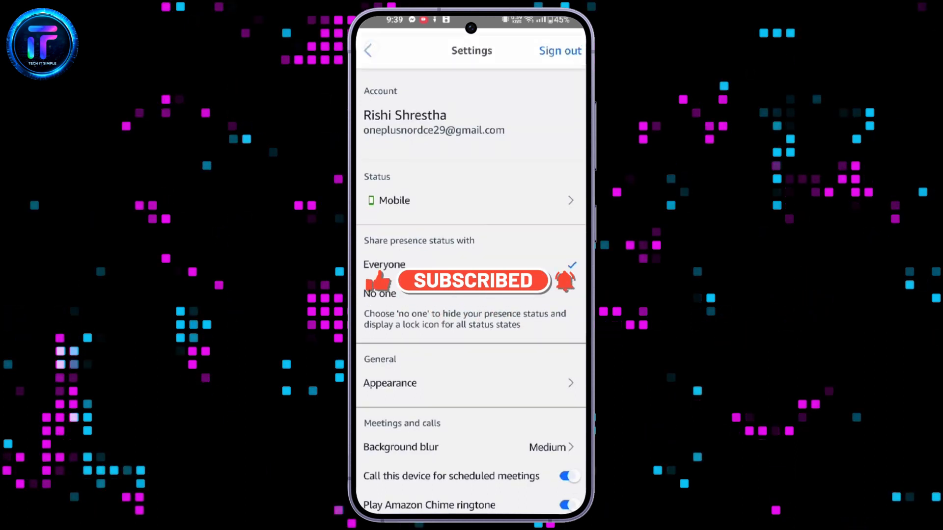
pyautogui.click(368, 50)
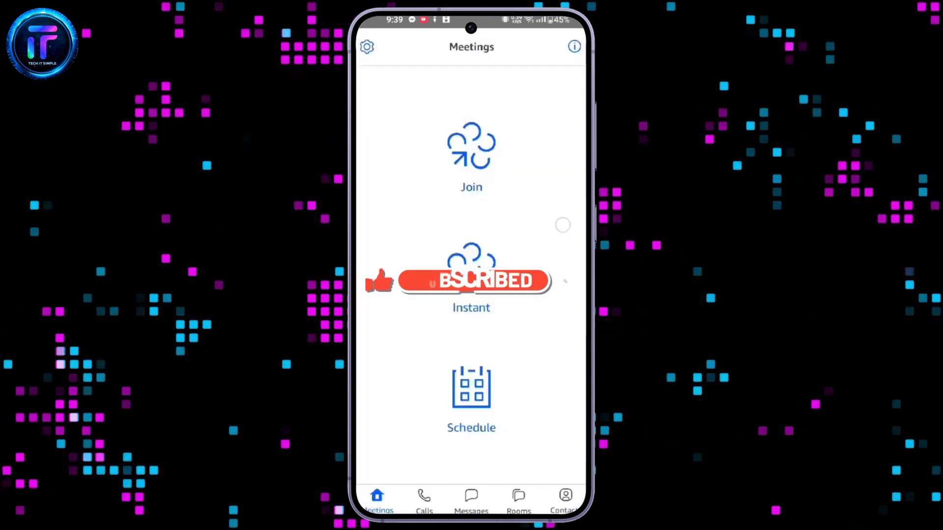